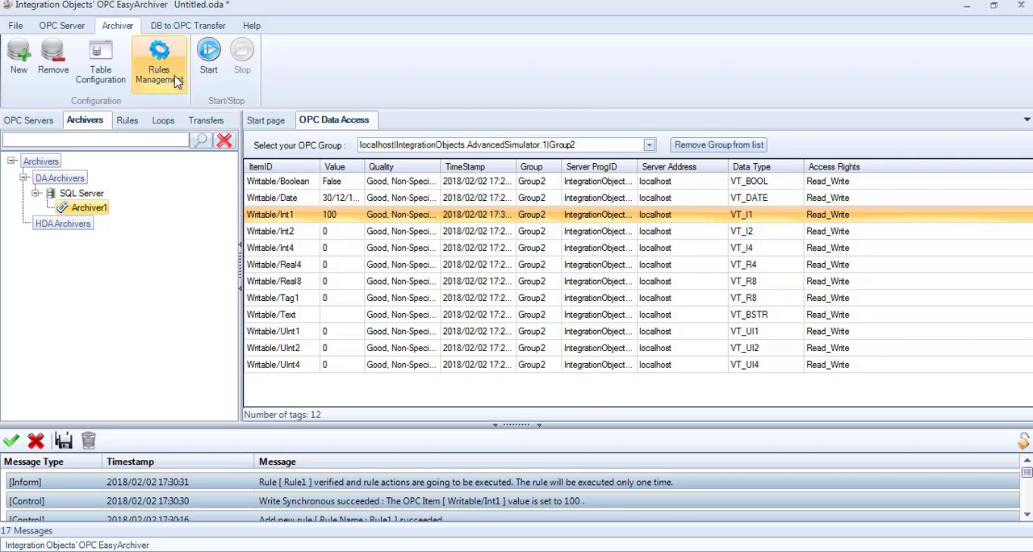
Launch the Add New DB to OPC Transfer wizard from the Transfers list's context menu.
click(187, 26)
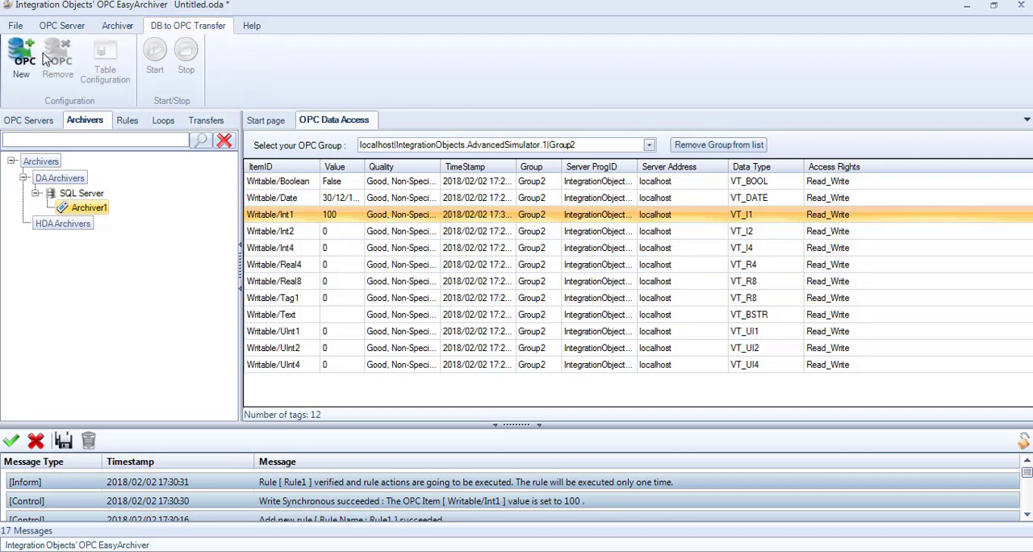
click(205, 120)
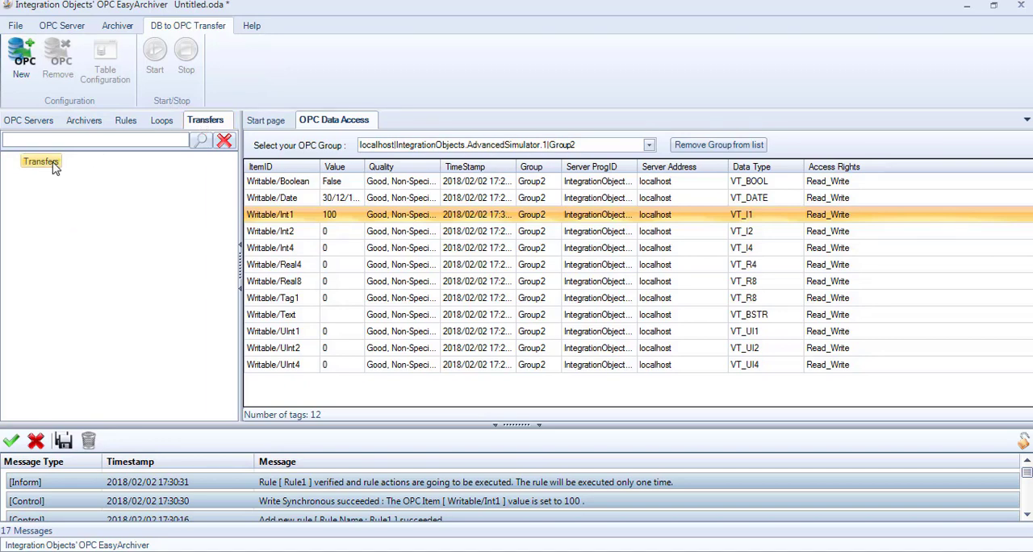
right_click(40, 161)
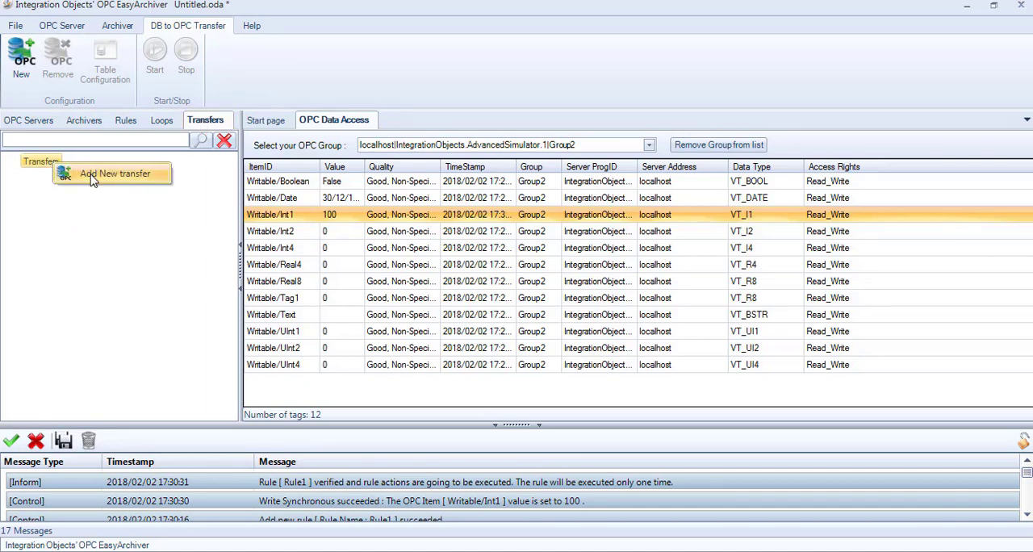
click(115, 173)
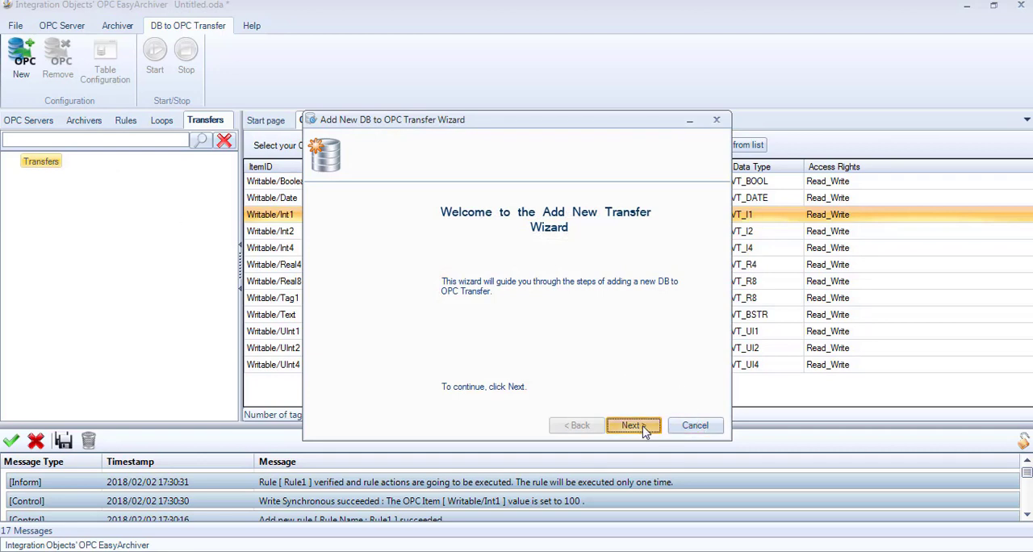
Name the transfer Transfer1 on SQL Server .\sqlexpress and fetch its databases.
click(633, 427)
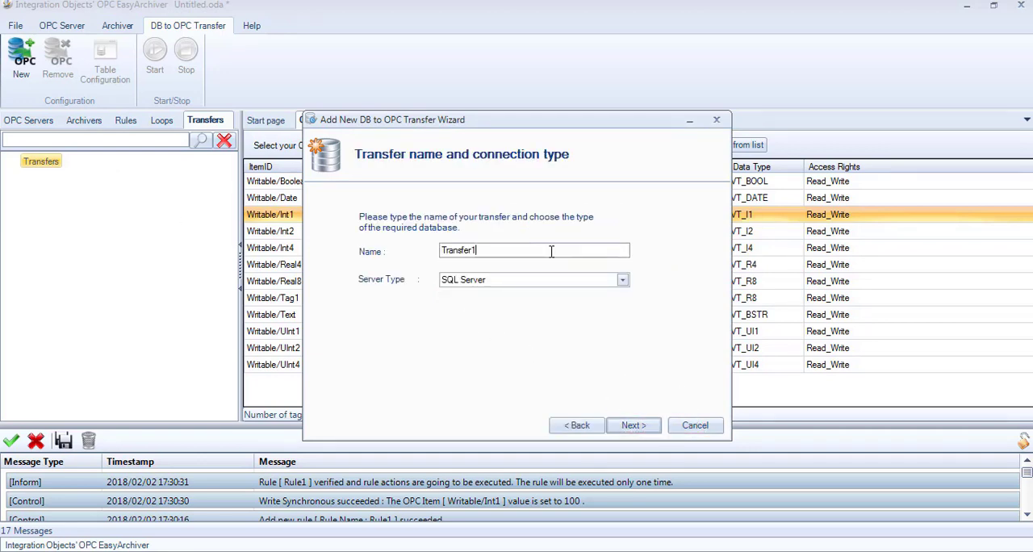
click(623, 280)
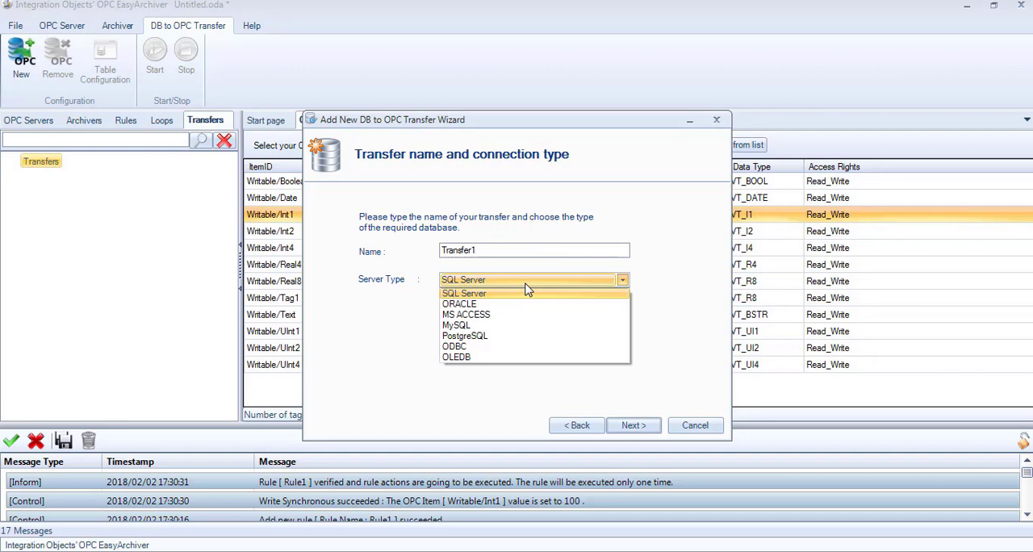
mouse_move(488, 297)
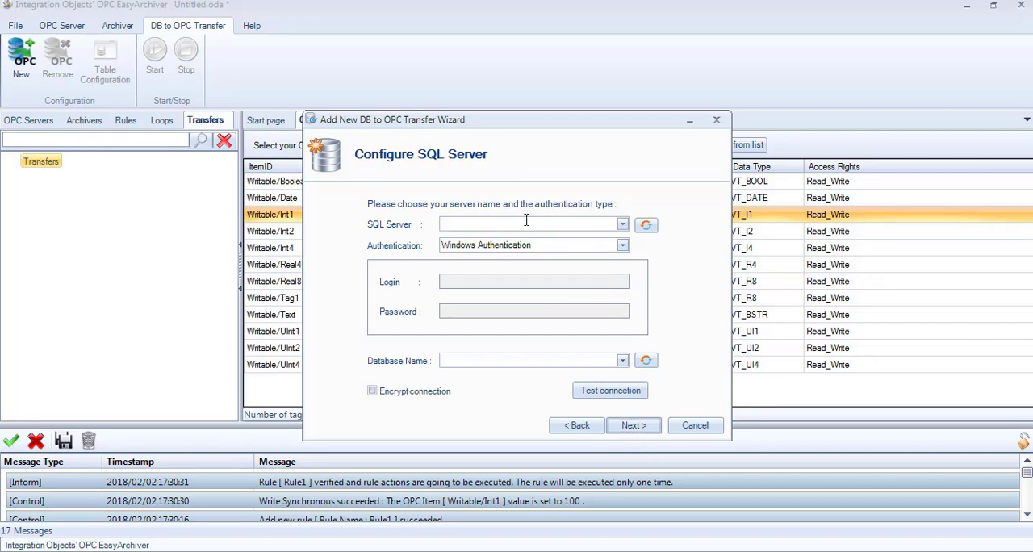
text(.\sqlexpress)
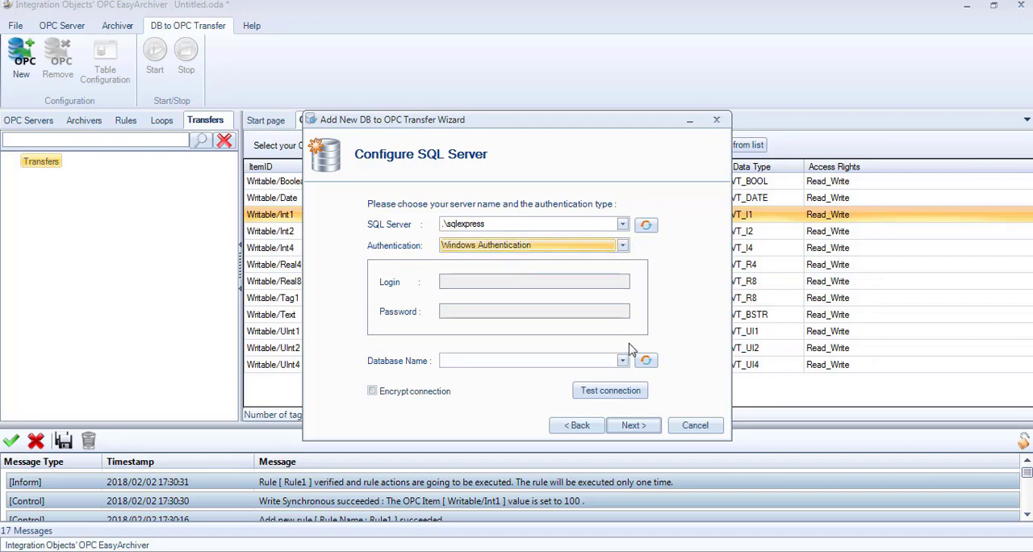
click(621, 362)
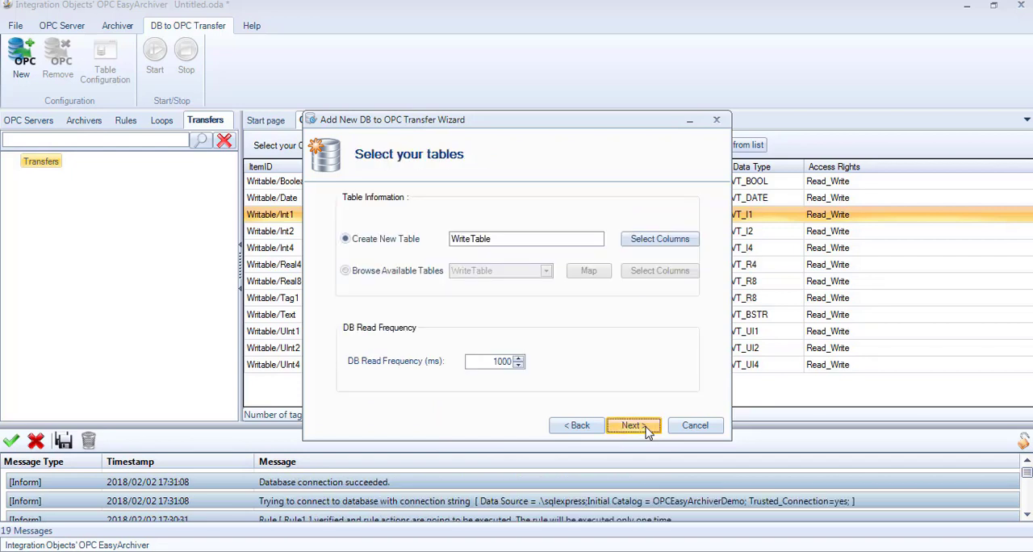
Choose the existing WriteTable from the available tables and bring up its field mapping.
click(346, 271)
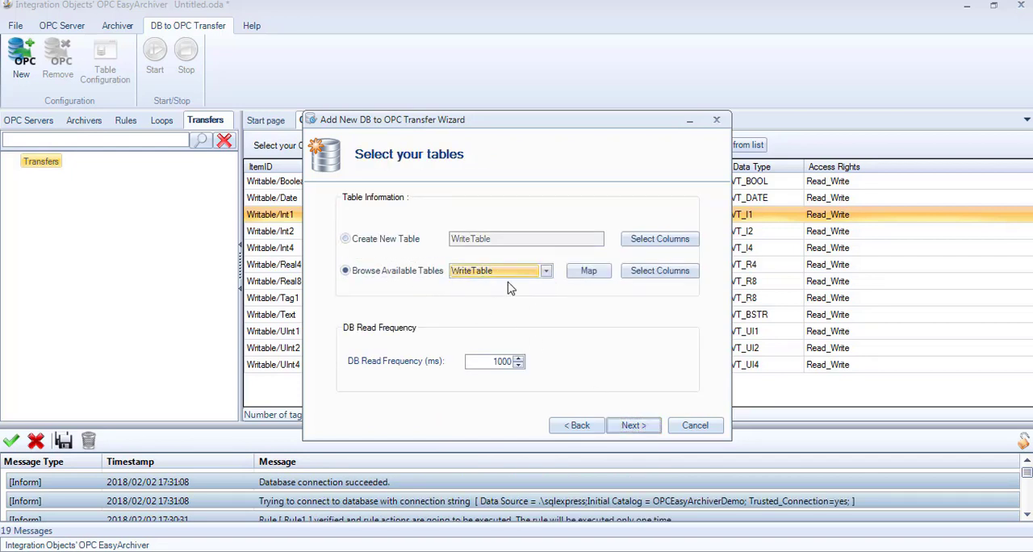
click(588, 271)
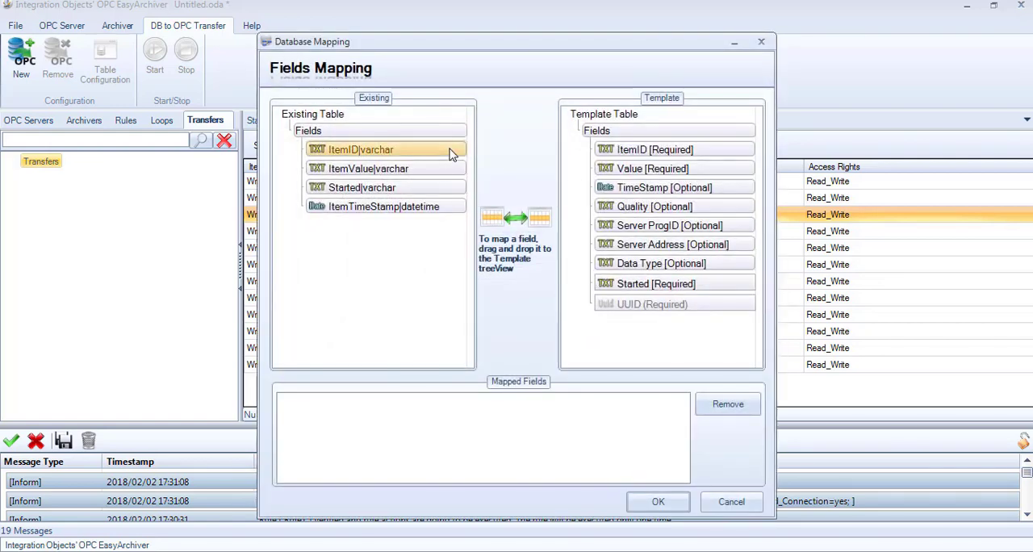
Map ItemID, ItemValue, Started and ItemTimeStamp to ItemID, Value, Started and TimeStamp and accept.
drag(386, 150, 675, 150)
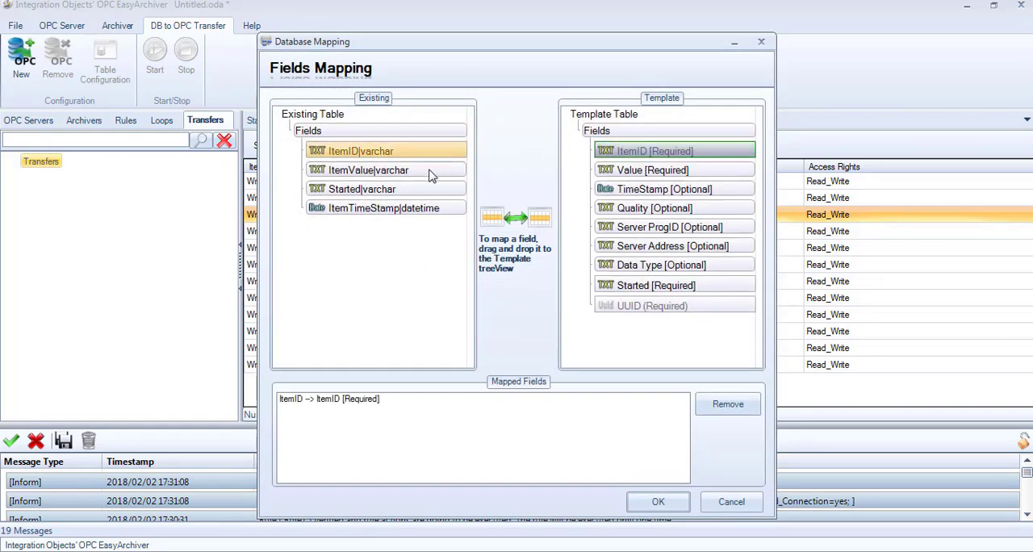
drag(387, 171, 675, 172)
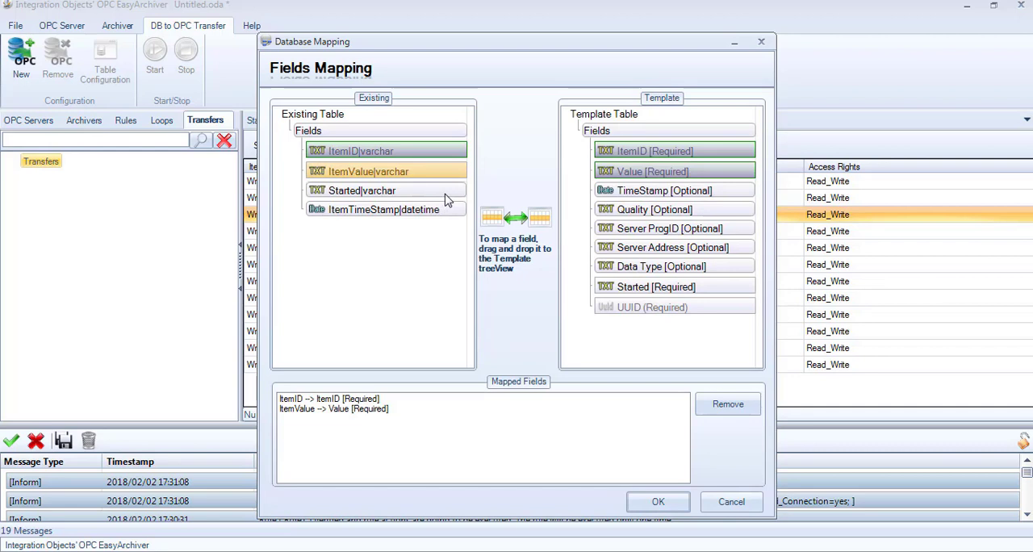
drag(362, 192, 654, 288)
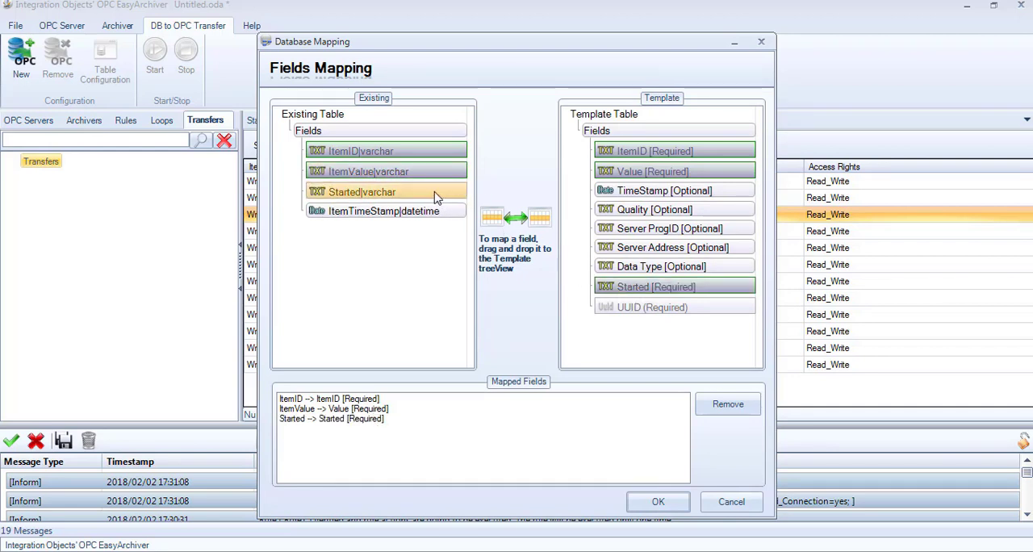
drag(384, 210, 675, 192)
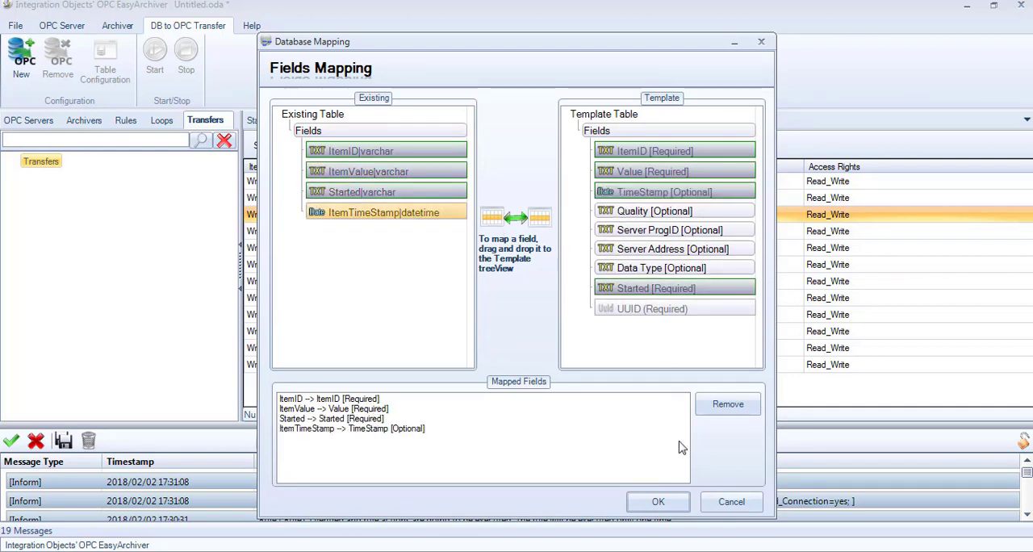
click(659, 500)
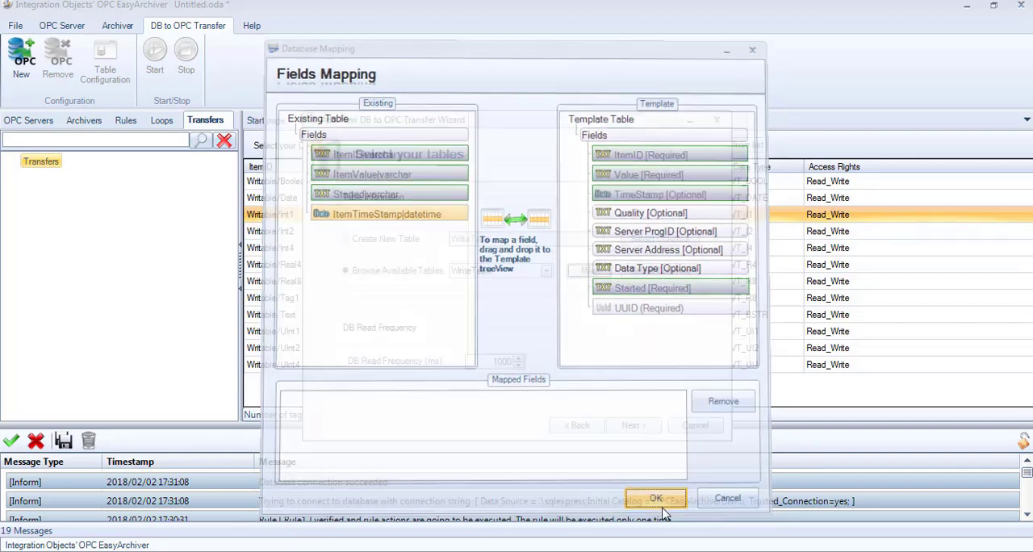
Assign Group2 to Transfer1 and finish the wizard with a 1000 ms read frequency.
click(655, 497)
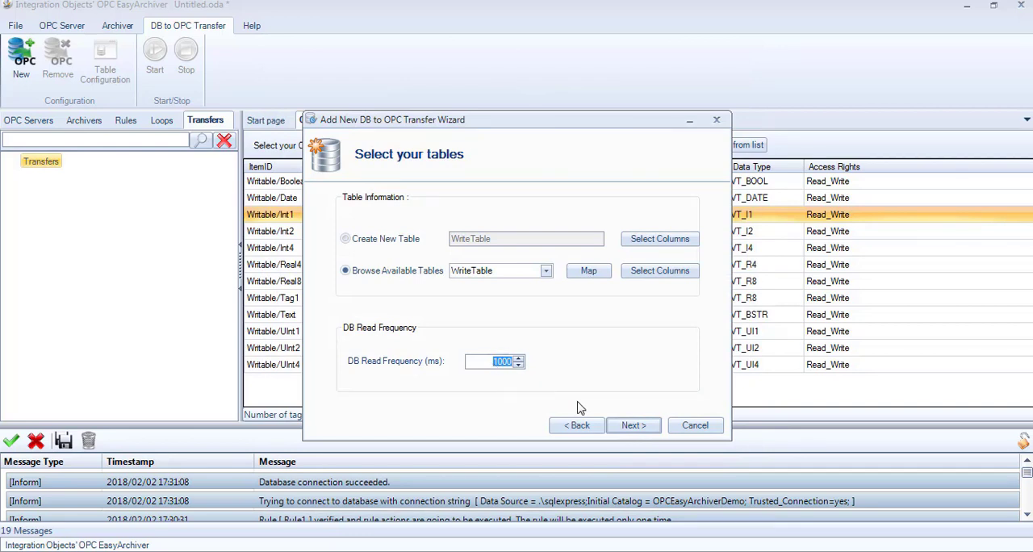
click(633, 427)
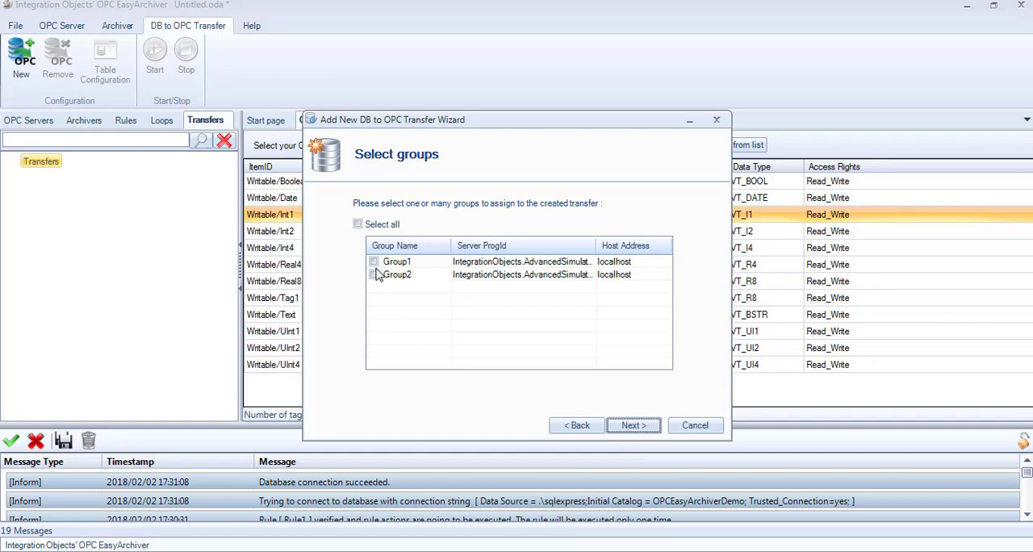
click(375, 274)
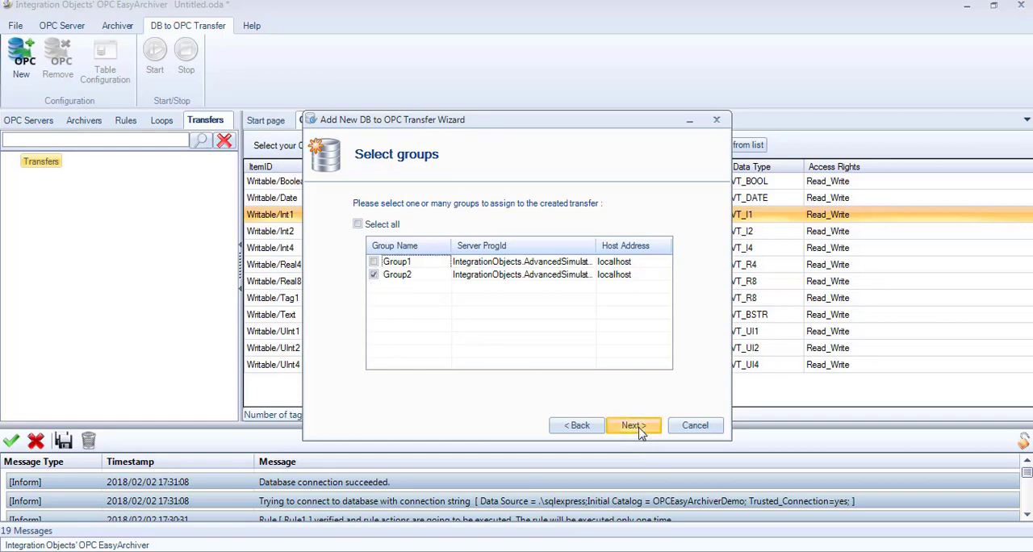
click(633, 427)
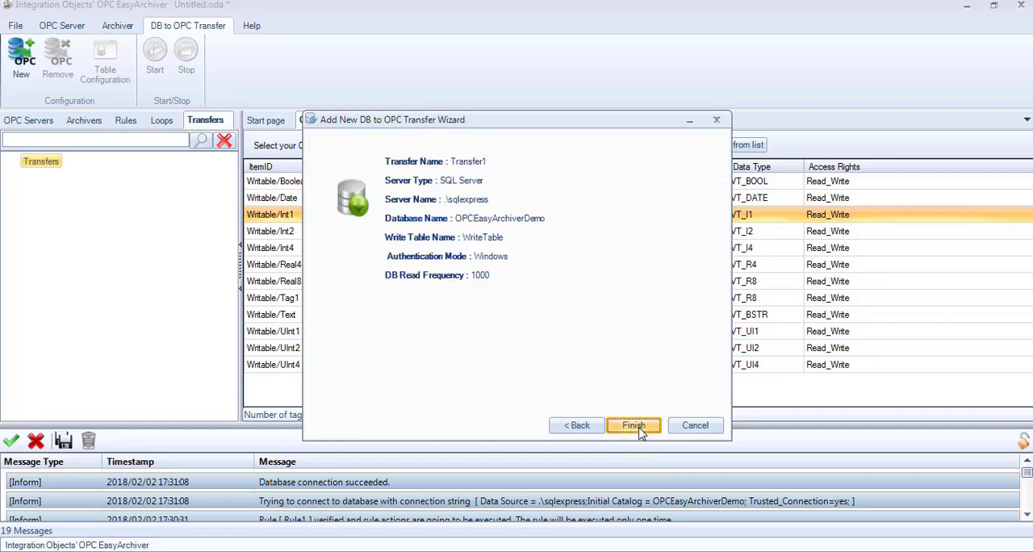
click(633, 426)
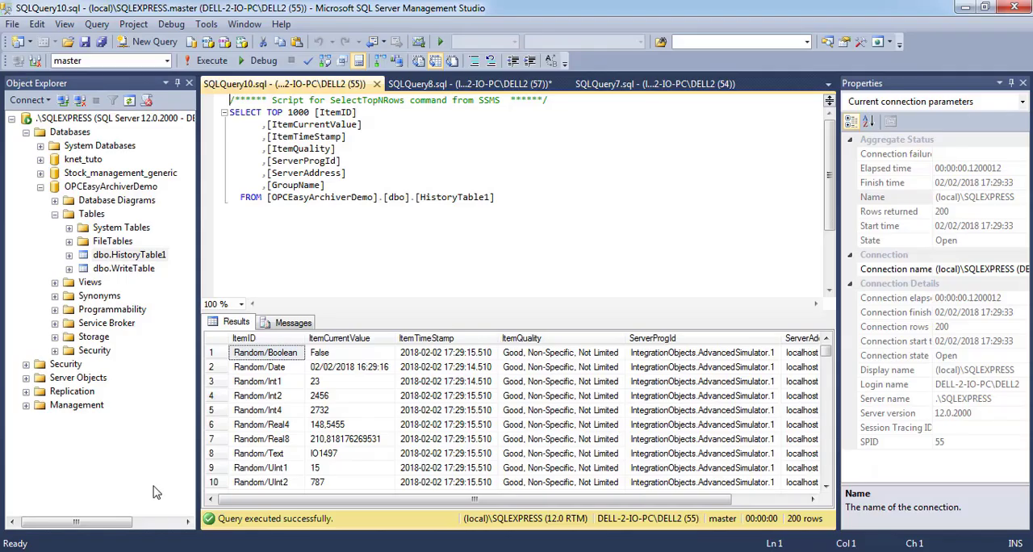
Query the top 1000 rows of dbo.WriteTable in SQL Server Management Studio.
right_click(123, 268)
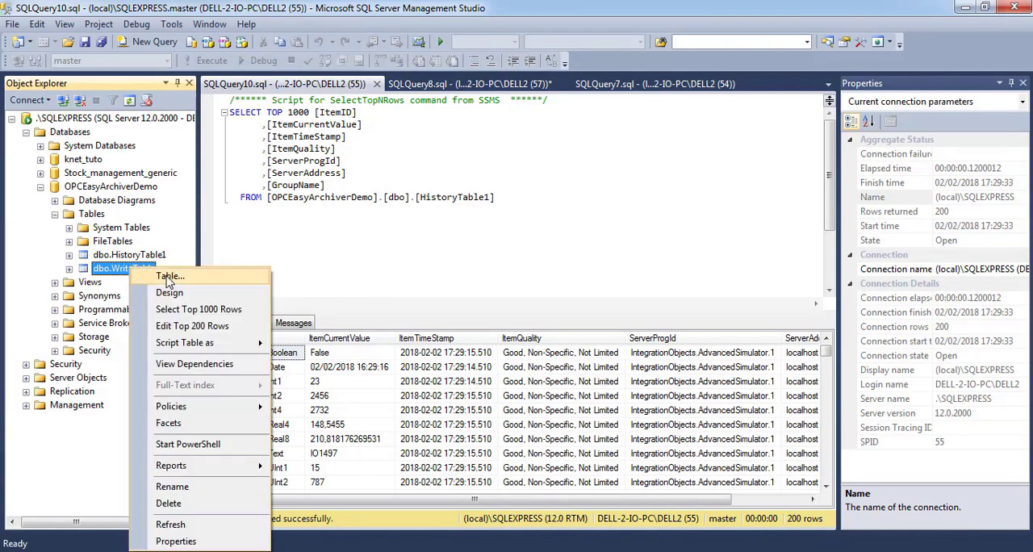
click(197, 310)
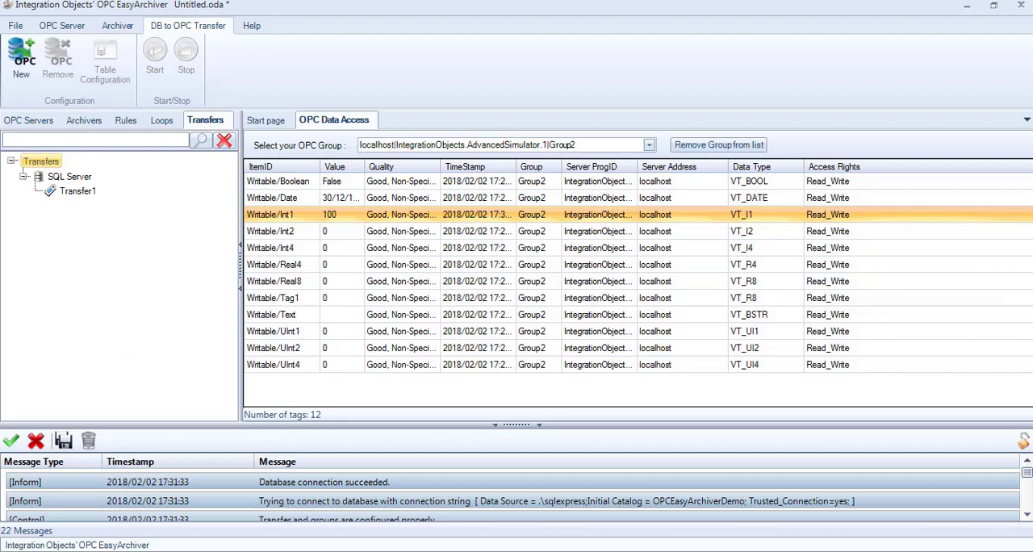
Start Transfer1 and rerun the WriteTable query so Started shows Write Item Value Succeeded.
click(78, 191)
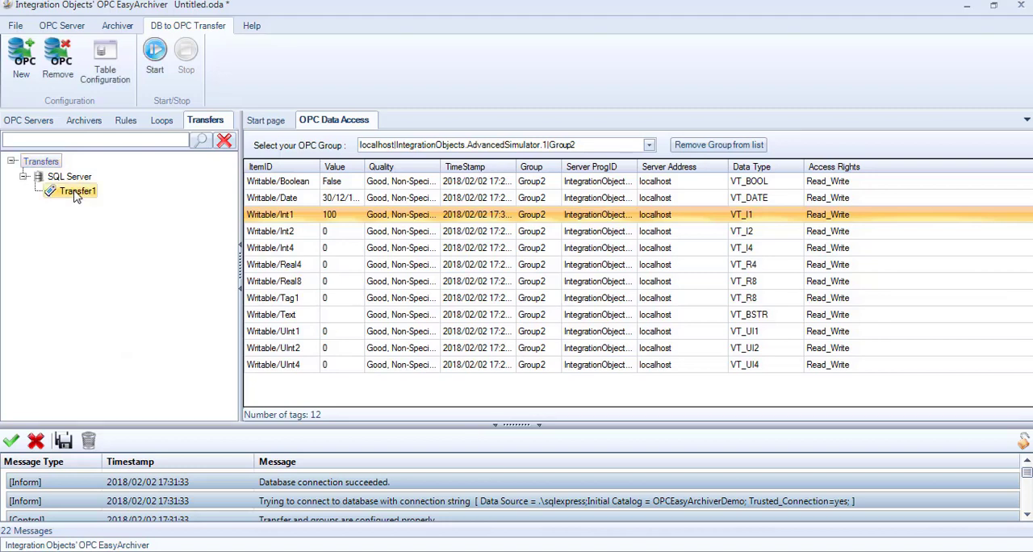
right_click(78, 192)
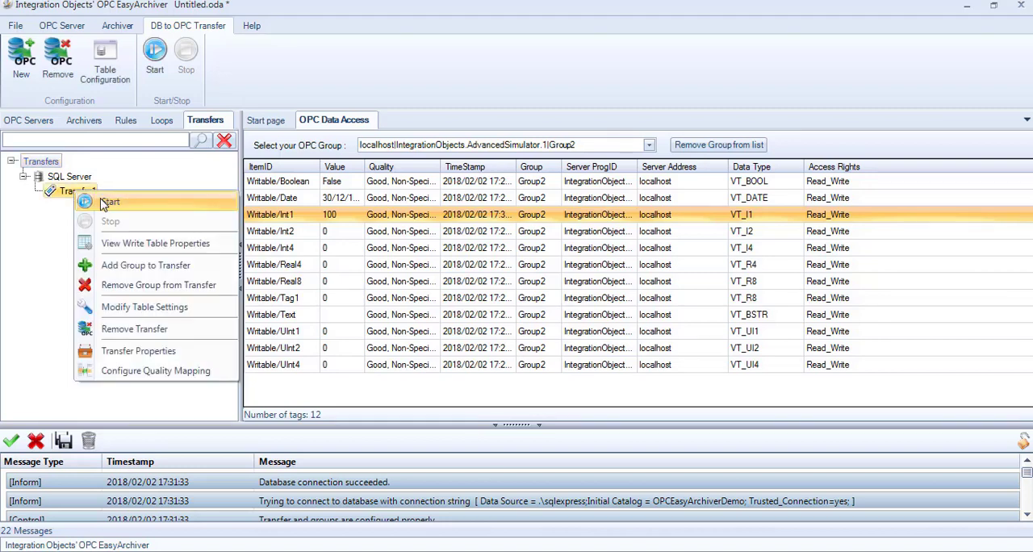
click(110, 202)
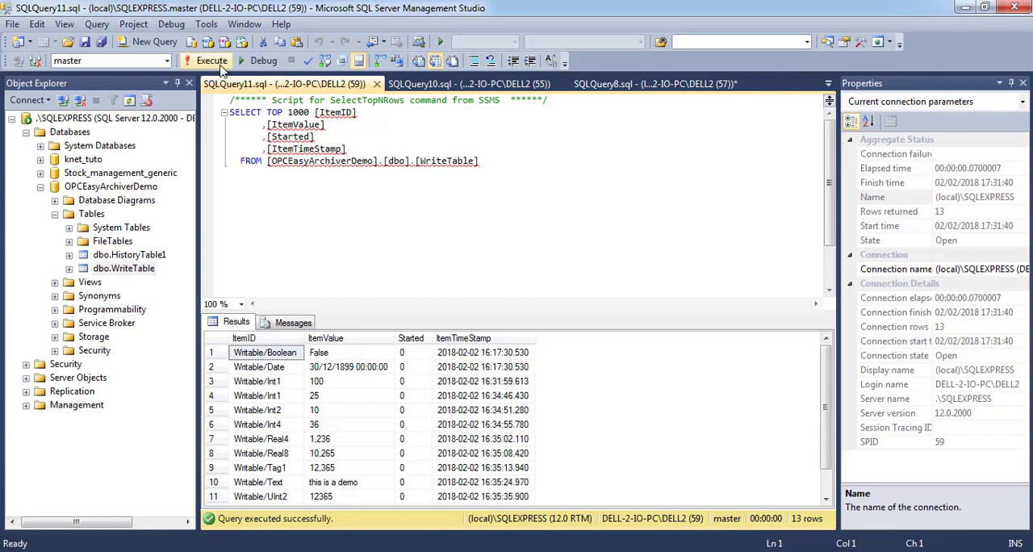
click(211, 62)
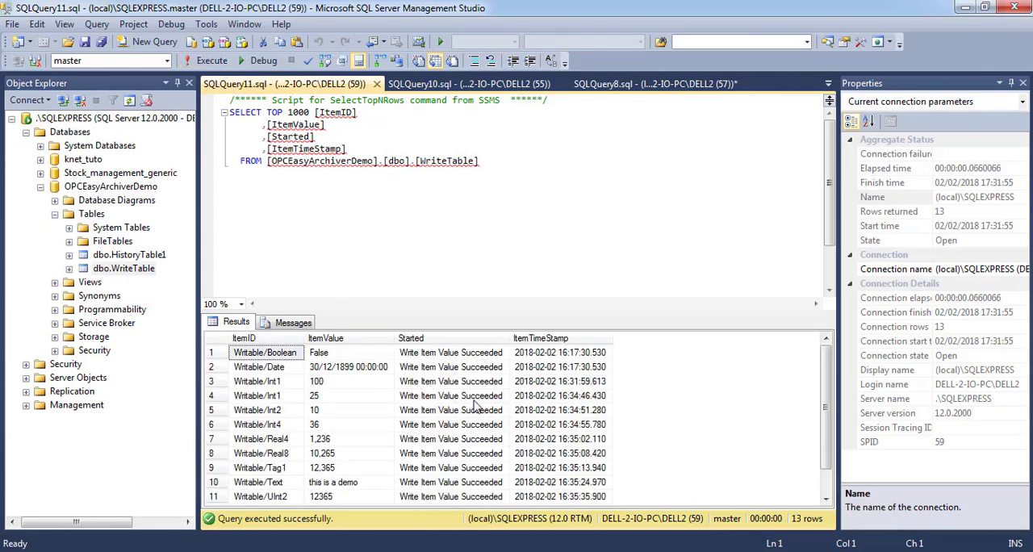